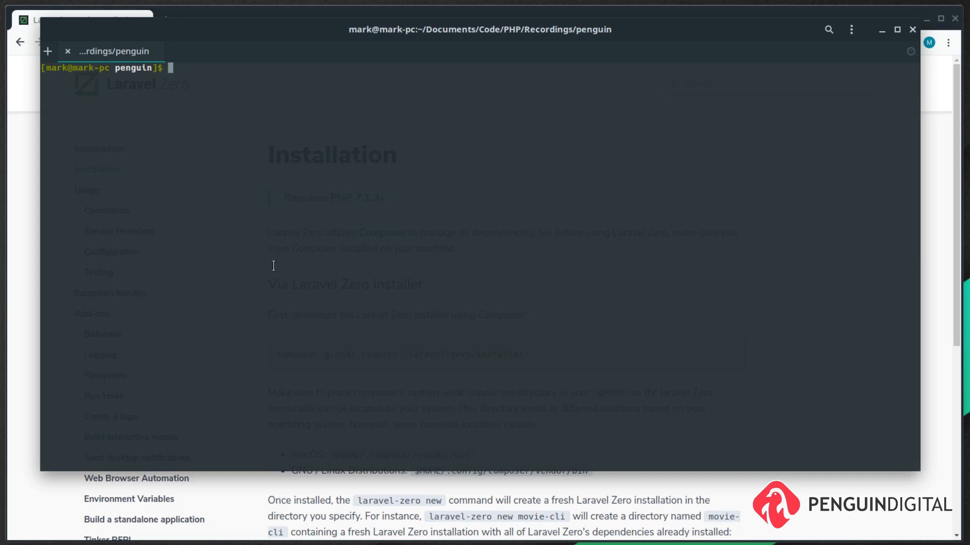
Run 'php penguin' to list commands, then 'php penguin make:command VersionCommand' to scaffold the command.
{"action": "type", "text": "php penguin"}
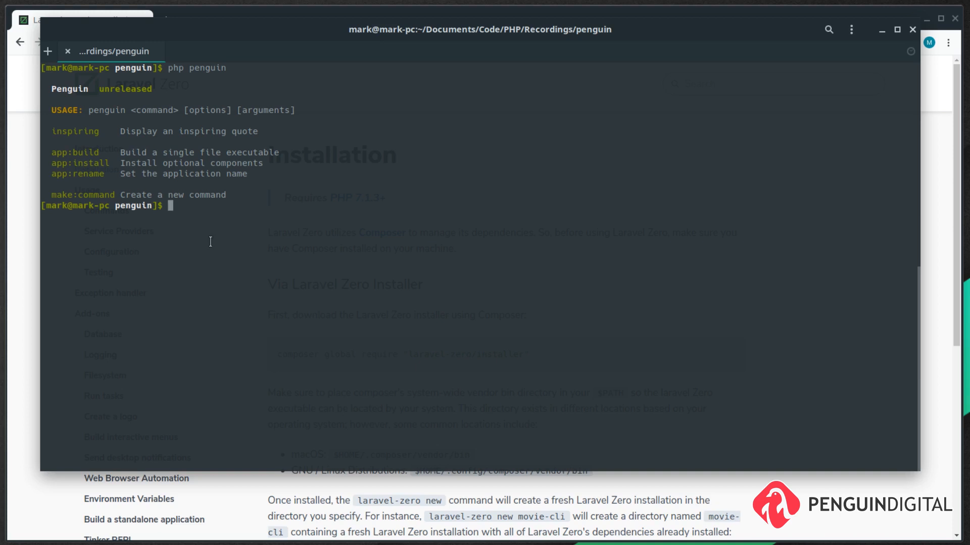
{"action": "type", "text": "php"}
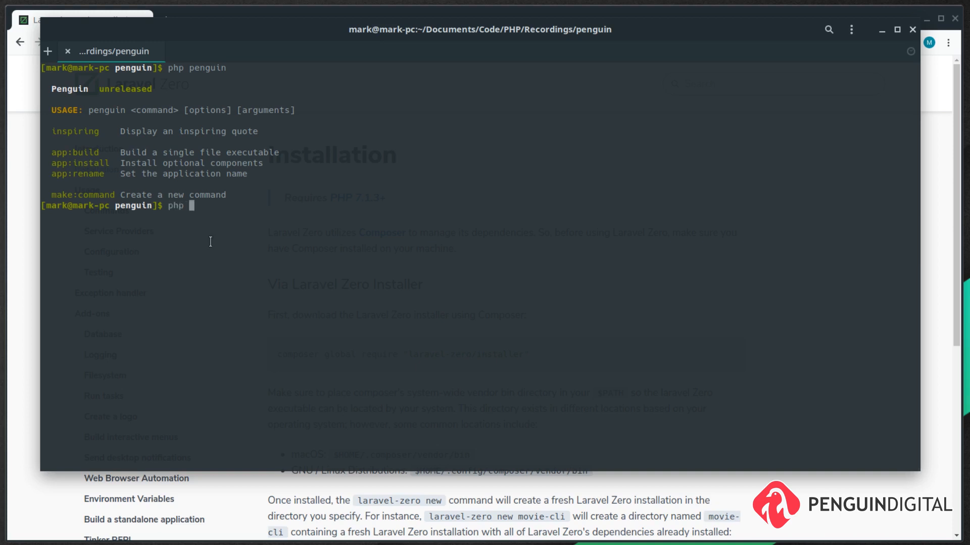
{"action": "type", "text": "penguin make"}
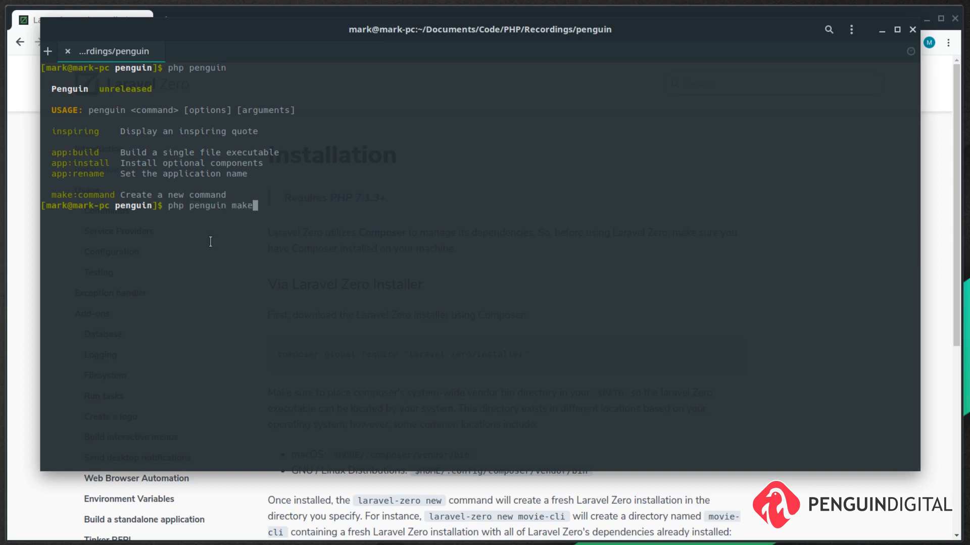
{"action": "type", "text": ":command"}
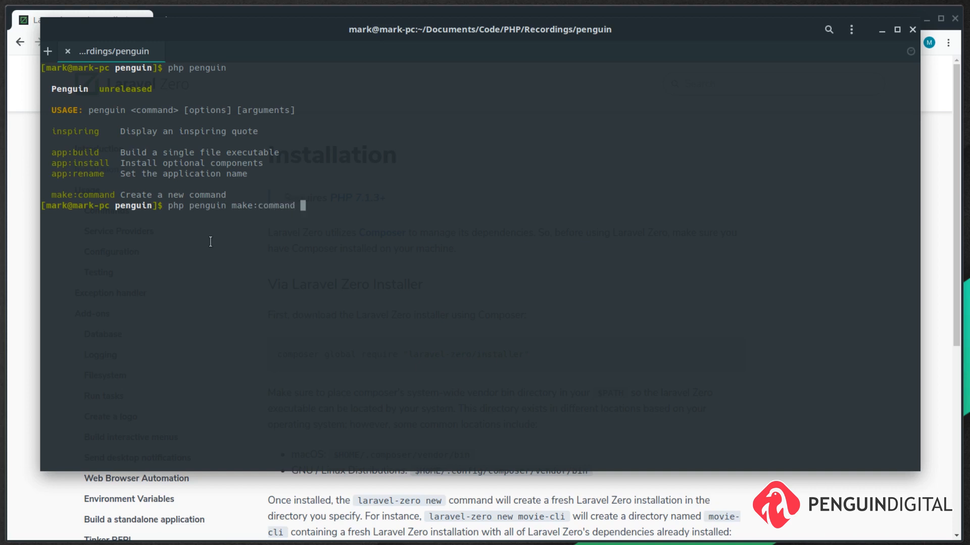
{"action": "type", "text": "Version"}
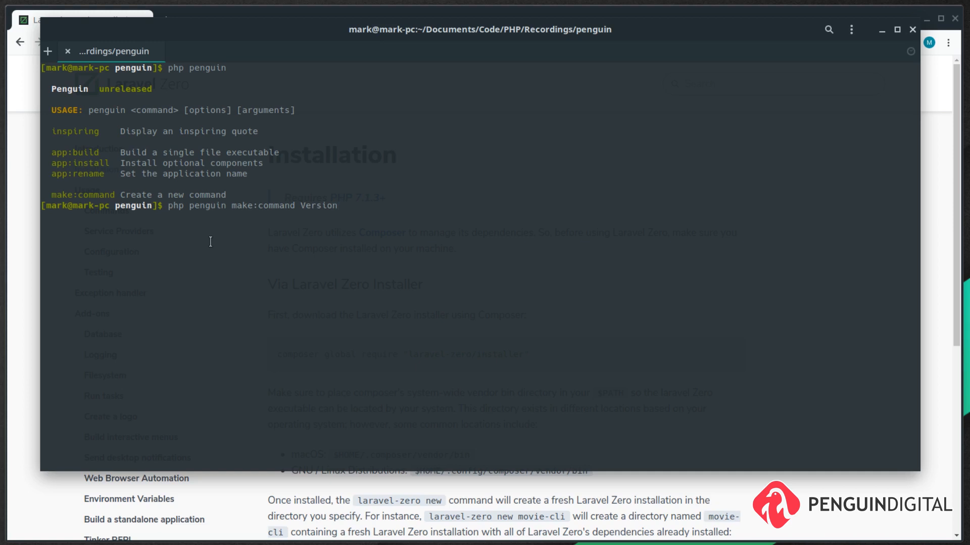
{"action": "type", "text": "Com"}
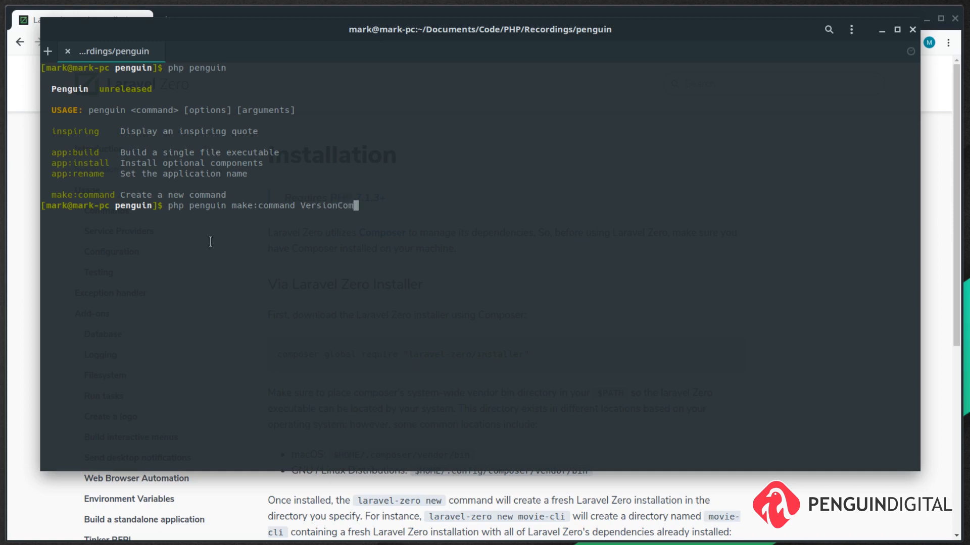
{"action": "type", "text": "mand"}
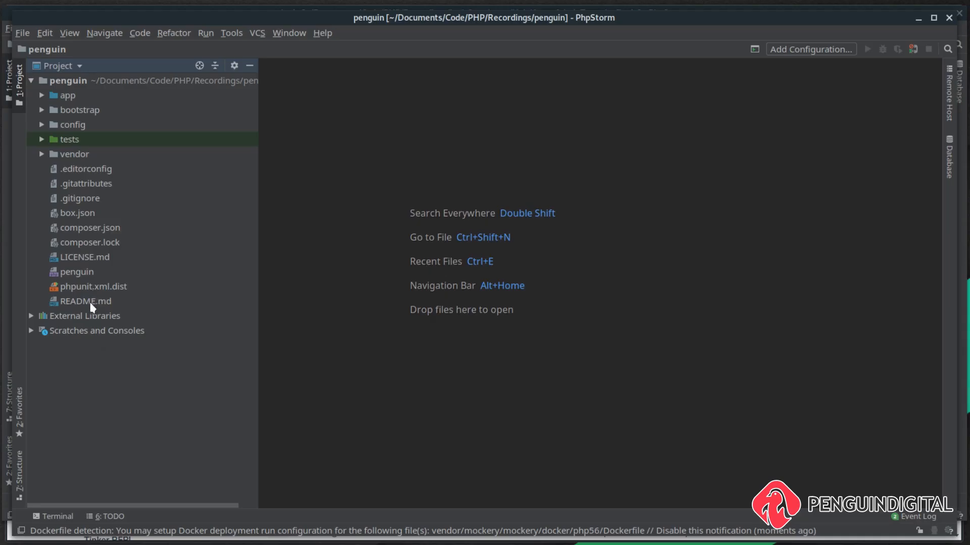
{"action": "mouse_move", "coordinate": [65, 104]}
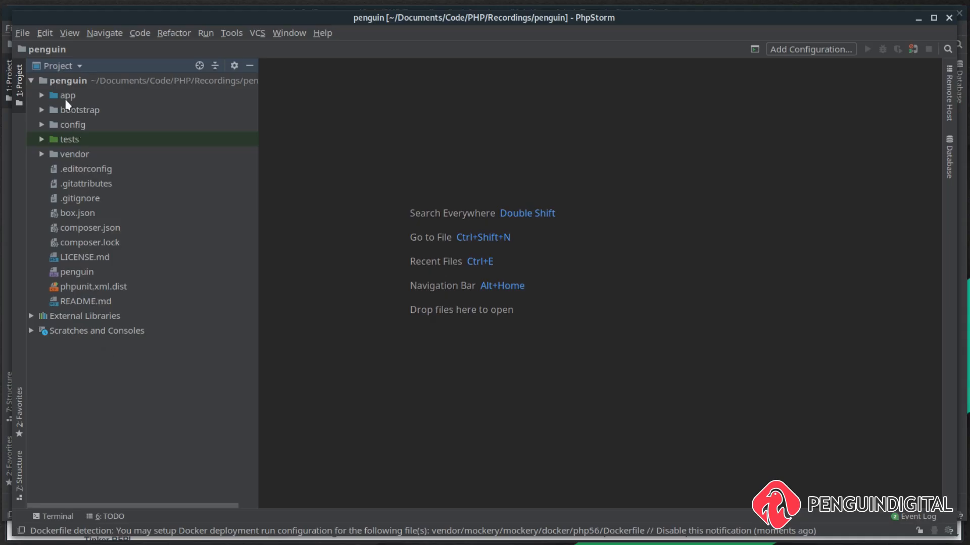
Open app > Commands > VersionCommand.php in the editor.
{"action": "left_click", "coordinate": [41, 95]}
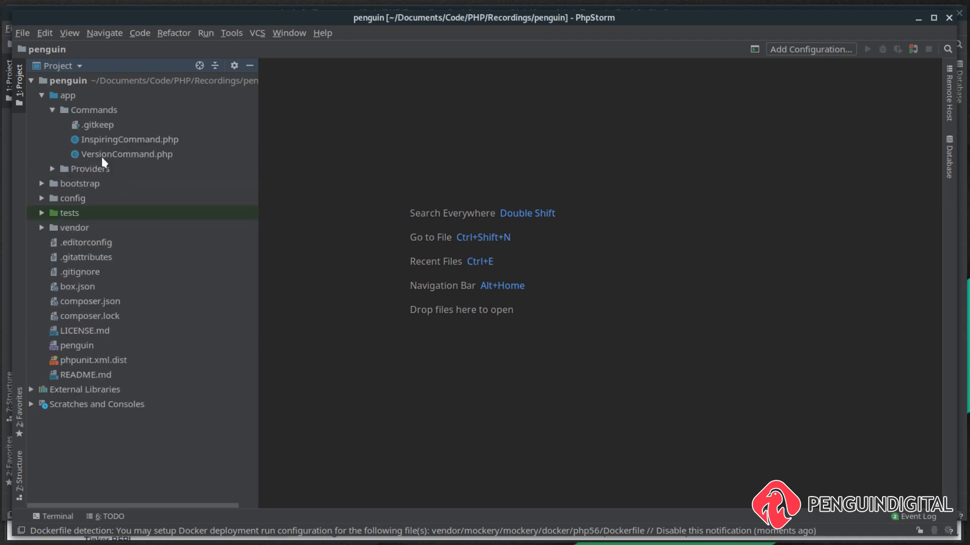
{"action": "double_click", "coordinate": [128, 154]}
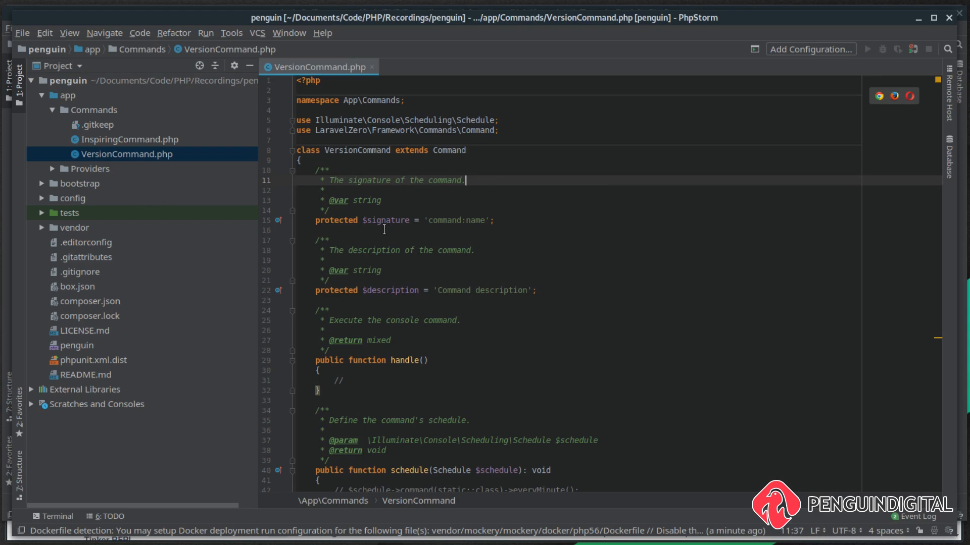
Set signature 'version', a PHP-version description, and have handle print 'Hi from our new command'.
{"action": "key", "text": "enter"}
{"action": "type", "text": "php penguin inspi"}
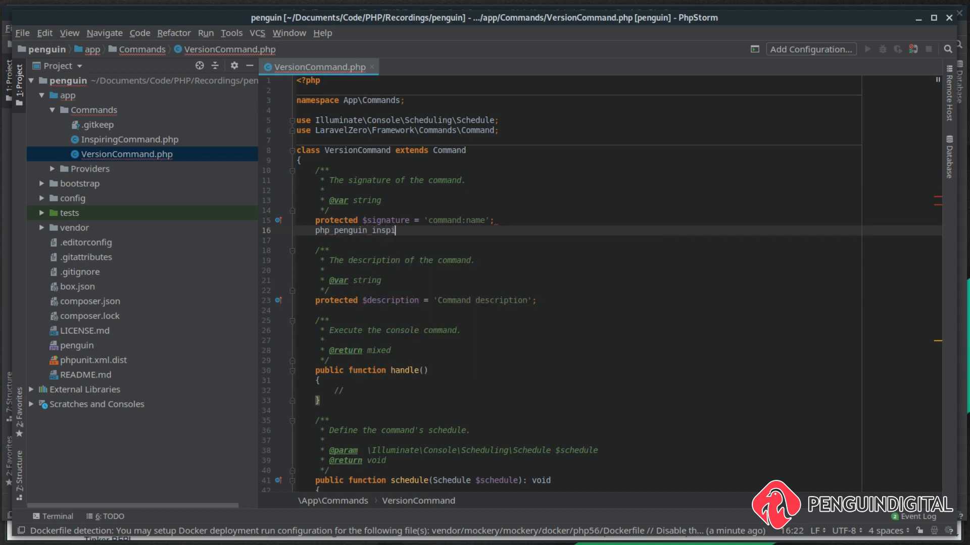
{"action": "type", "text": "ring"}
{"action": "left_click", "coordinate": [617, 391]}
{"action": "type", "text": "$this->info('');"}
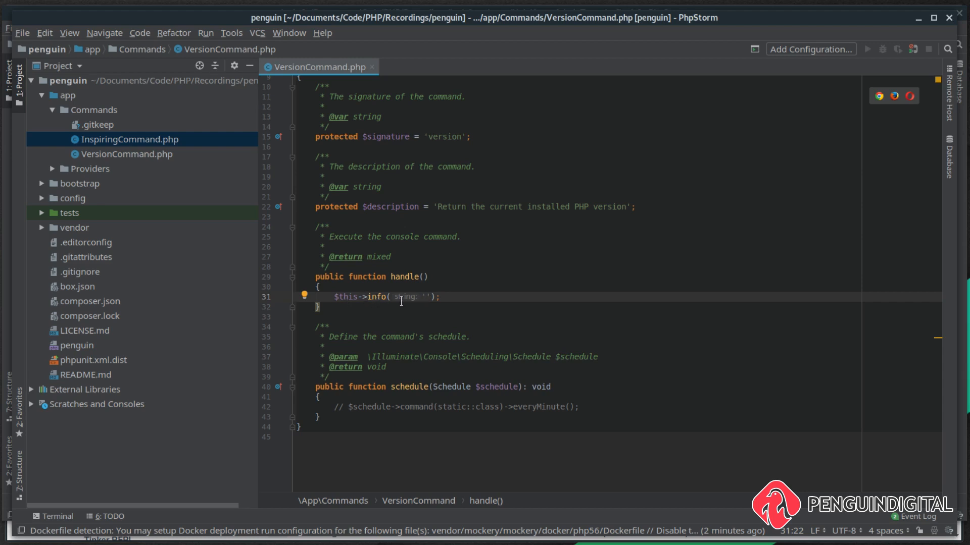
{"action": "left_click", "coordinate": [426, 297]}
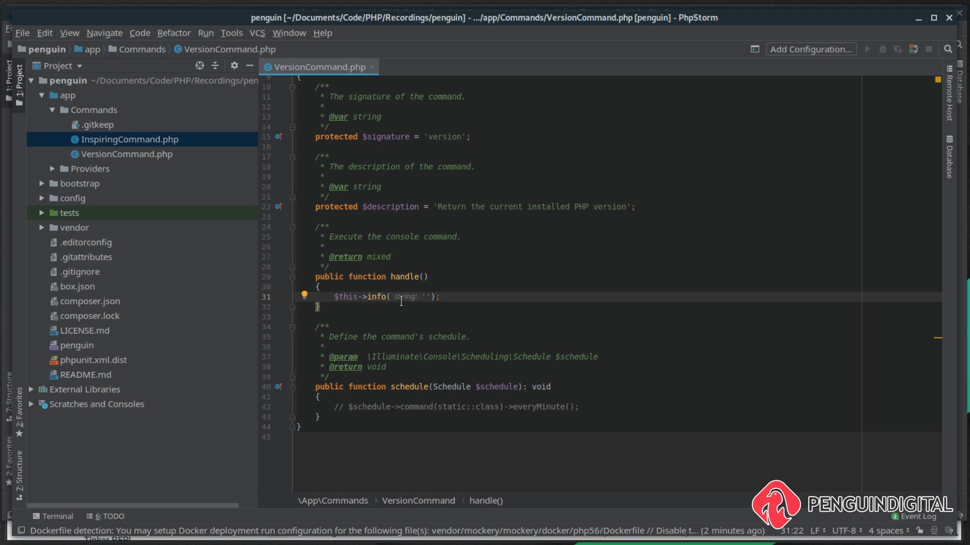
{"action": "type", "text": "Hi from our new command"}
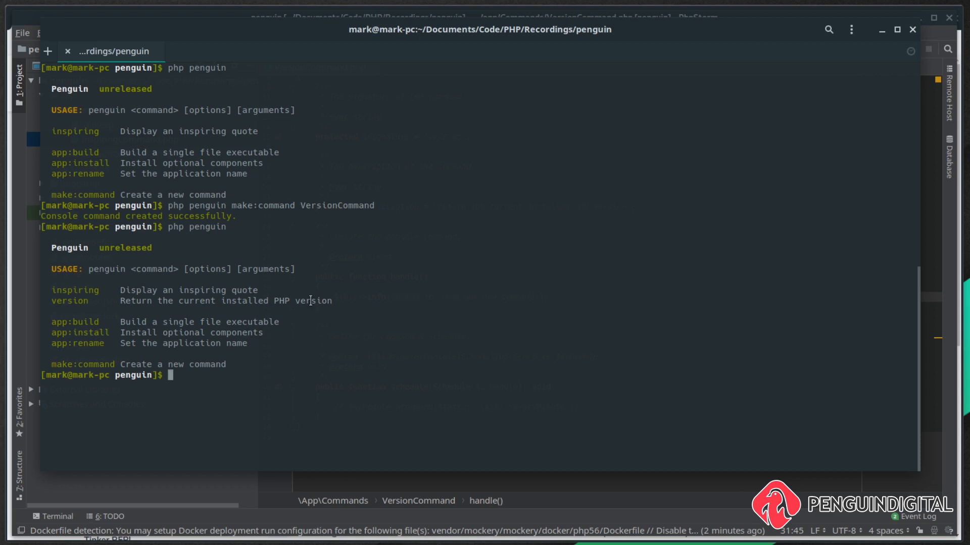
Run 'php penguin' to see the version entry, then 'php penguin version' to call it.
{"action": "type", "text": "php penguin"}
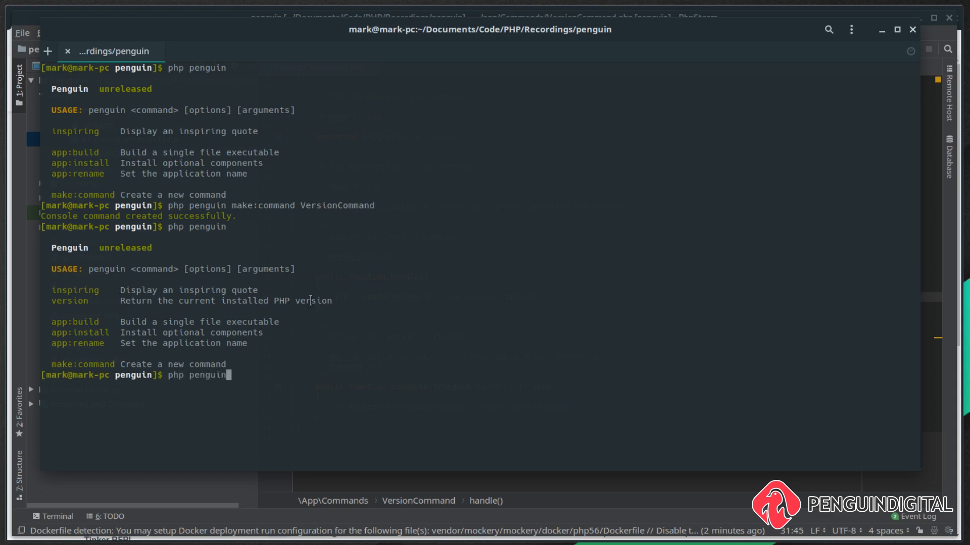
{"action": "type", "text": "version"}
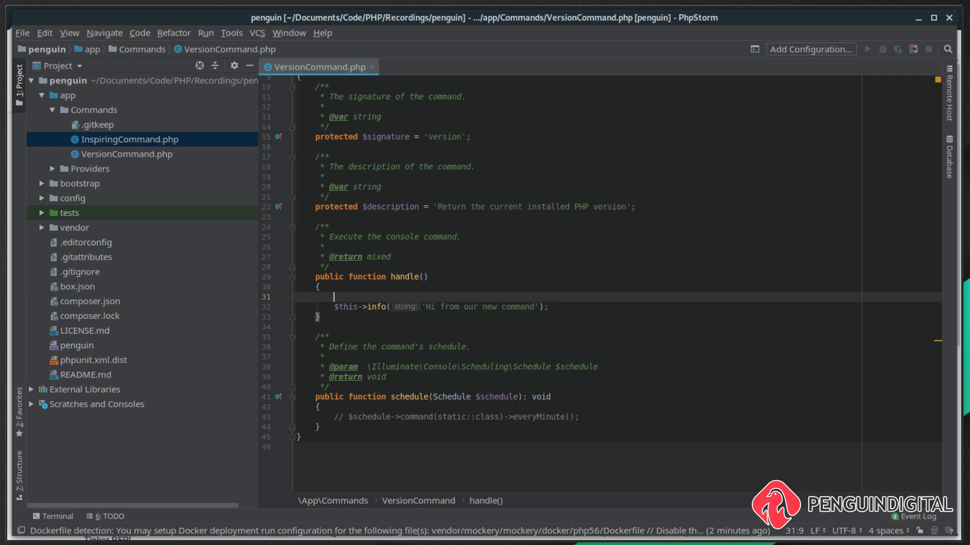
Assign $version = shell_exec('php -v') at the start of handle().
{"action": "type", "text": "$ver"}
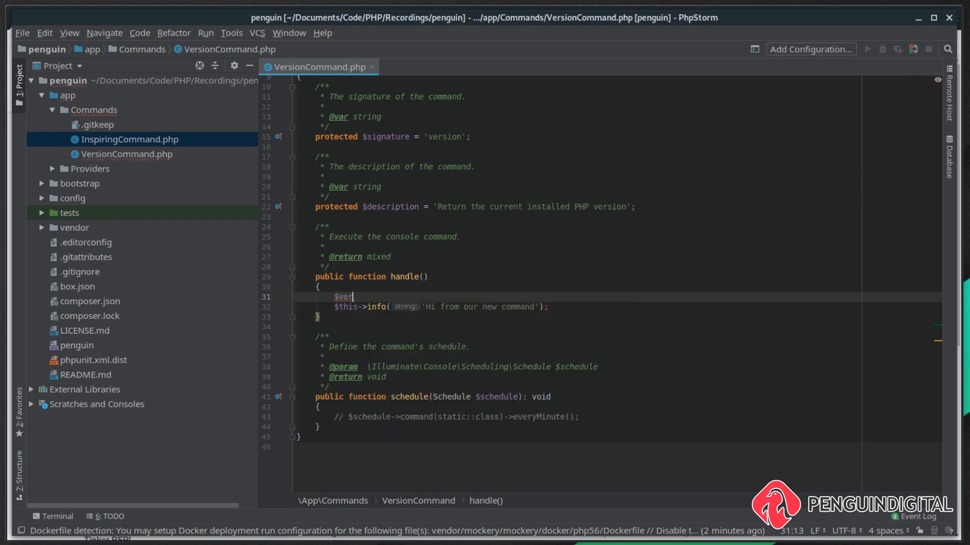
{"action": "type", "text": "rsion"}
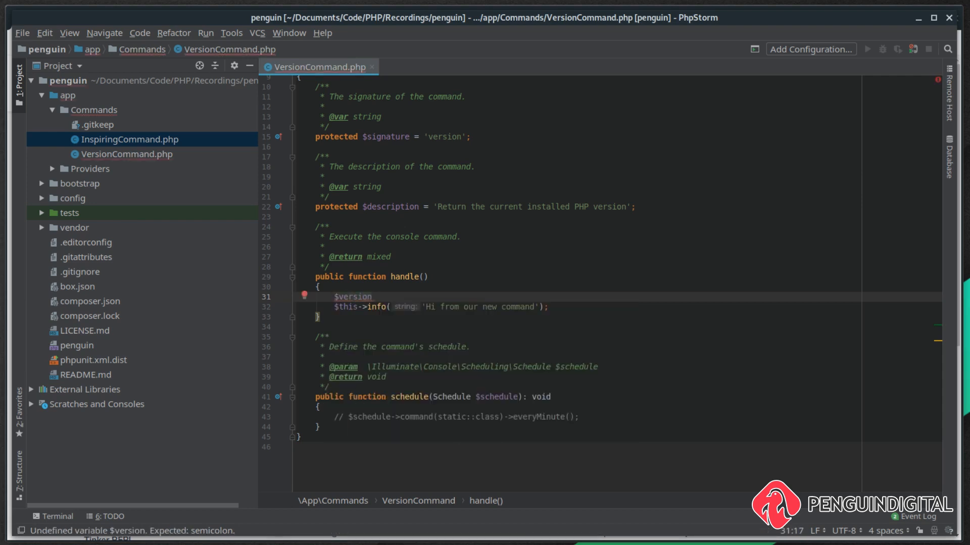
{"action": "type", "text": "= s"}
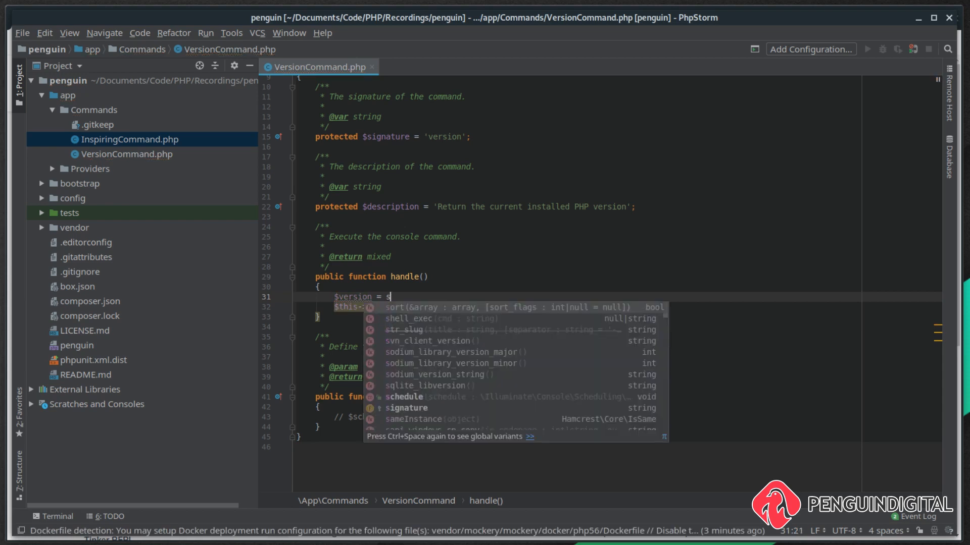
{"action": "left_click", "coordinate": [408, 318]}
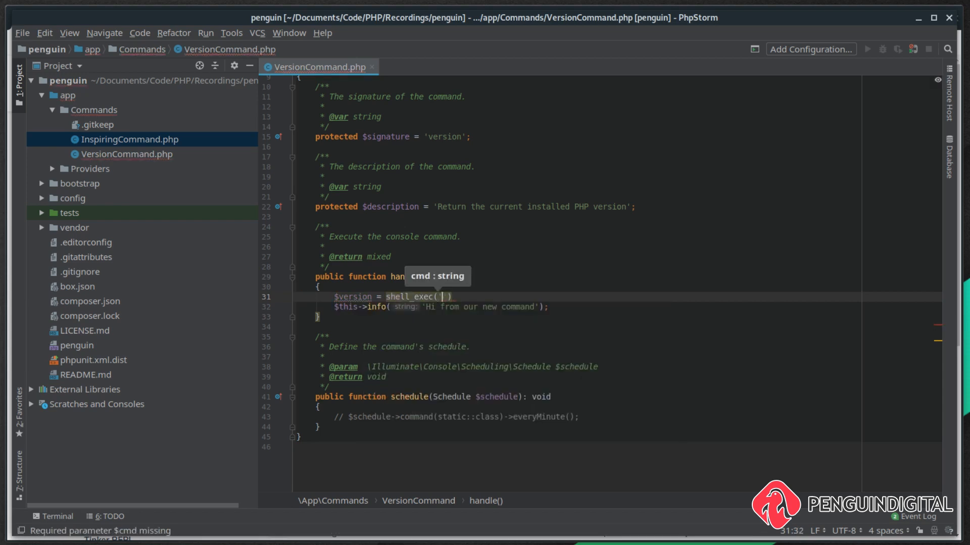
{"action": "type", "text": "'php -v'"}
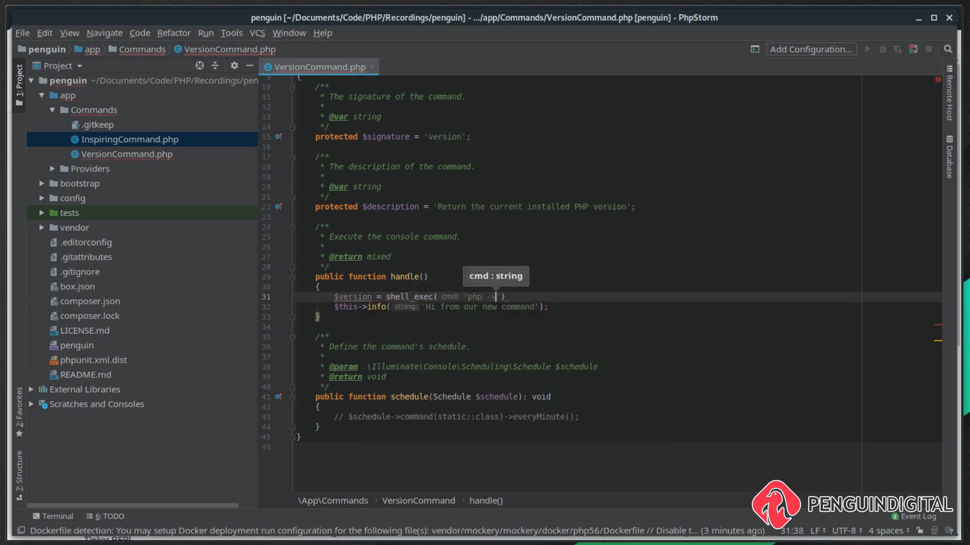